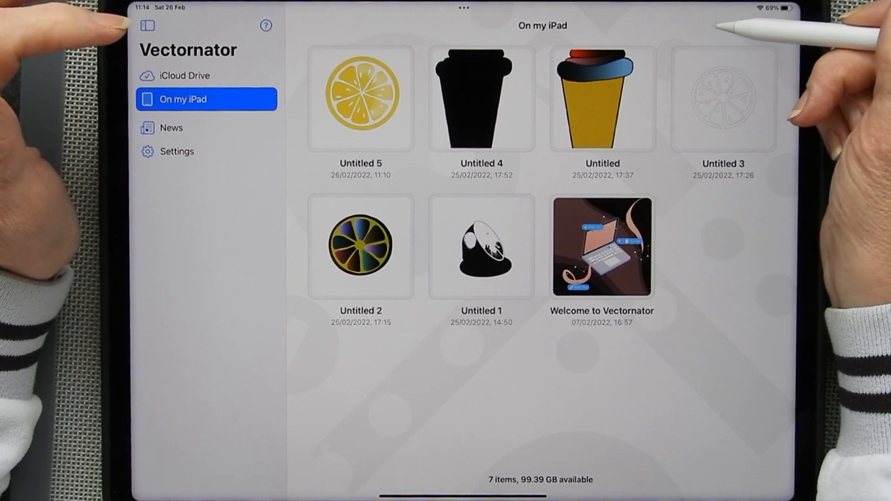
# Step: Open the Untitled 5 lemon slice document from the On my iPad gallery
pyautogui.click(717, 26)
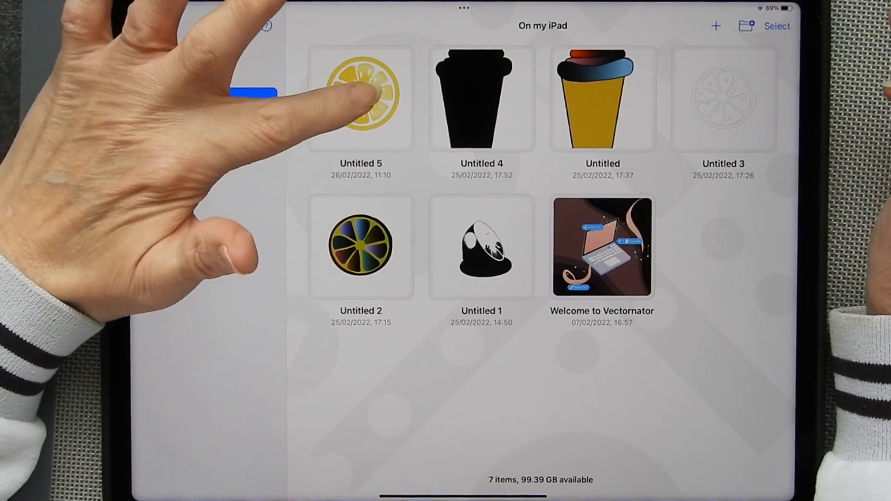
pyautogui.click(360, 98)
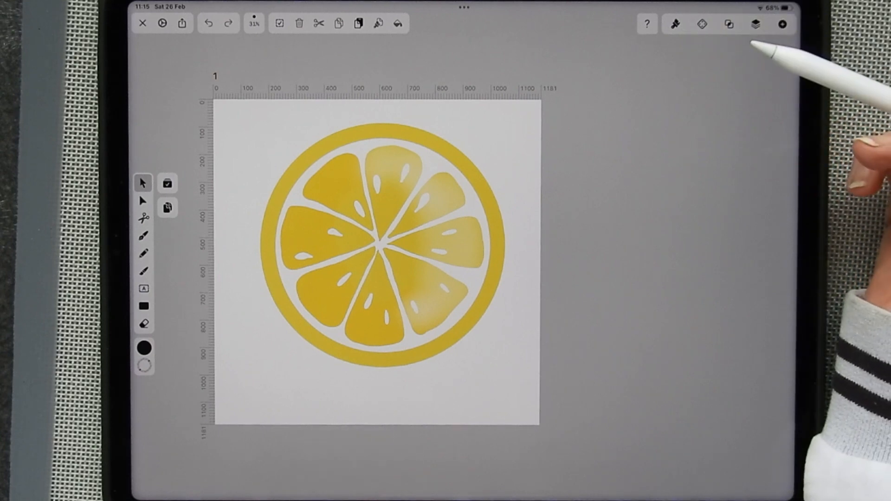
# Step: Duplicate Layer 1 so a Layer 1 copy sits above the original lemon image layer
pyautogui.click(756, 24)
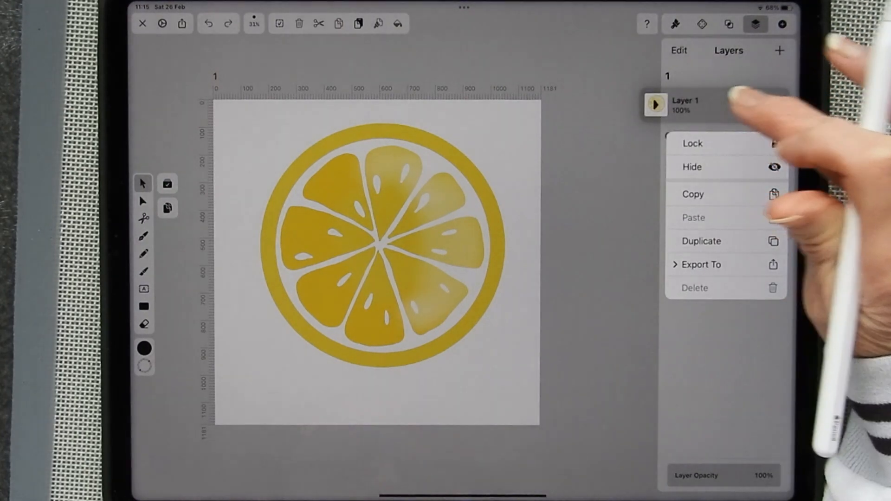
pyautogui.click(701, 241)
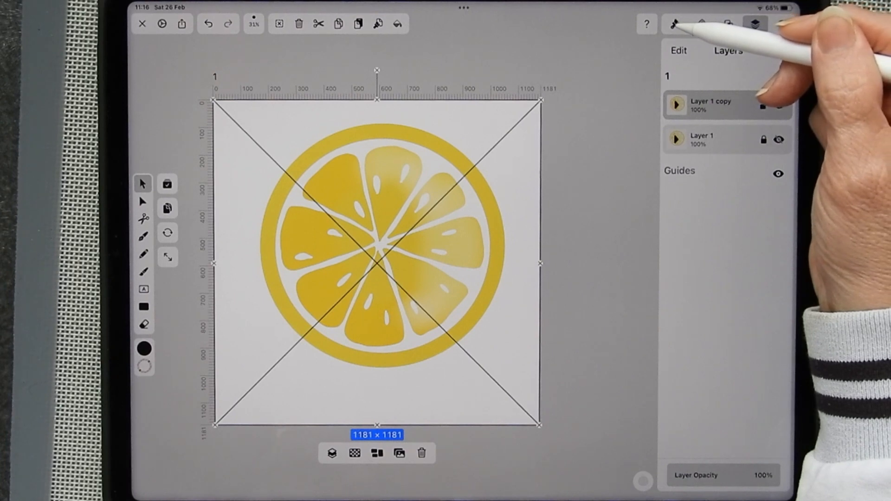
# Step: Auto-trace the lemon image in Sketch mode with 40% complexity and 100% contrast
pyautogui.click(676, 24)
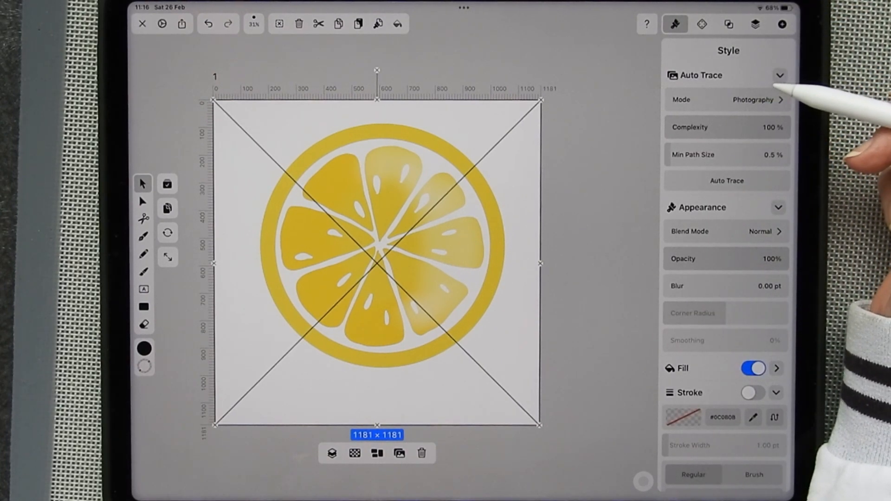
pyautogui.moveTo(795, 113)
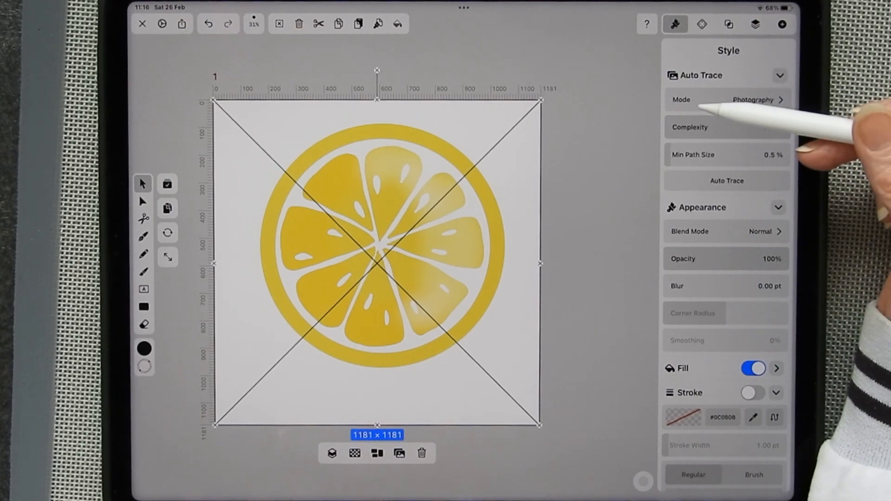
pyautogui.click(726, 127)
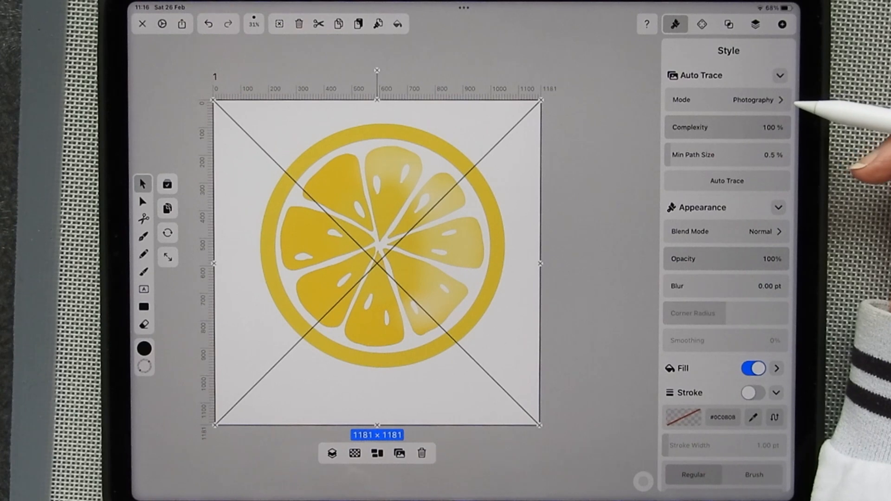
pyautogui.moveTo(785, 99)
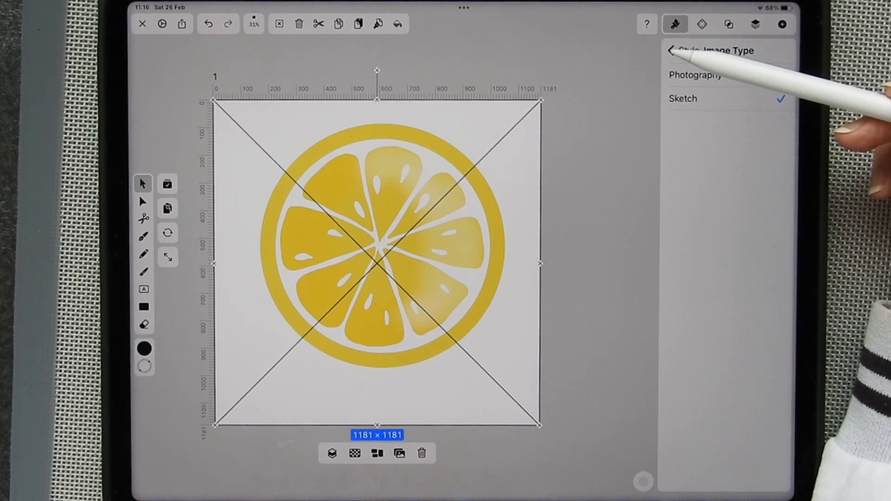
pyautogui.click(672, 50)
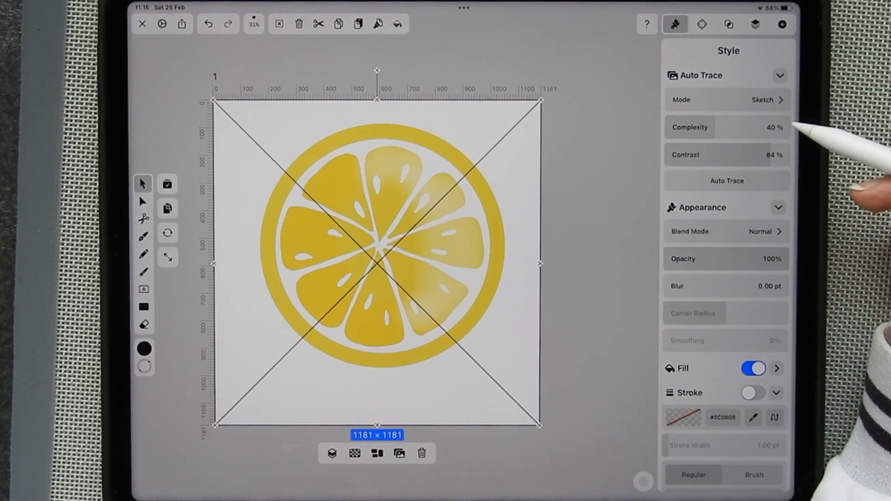
pyautogui.moveTo(796, 136)
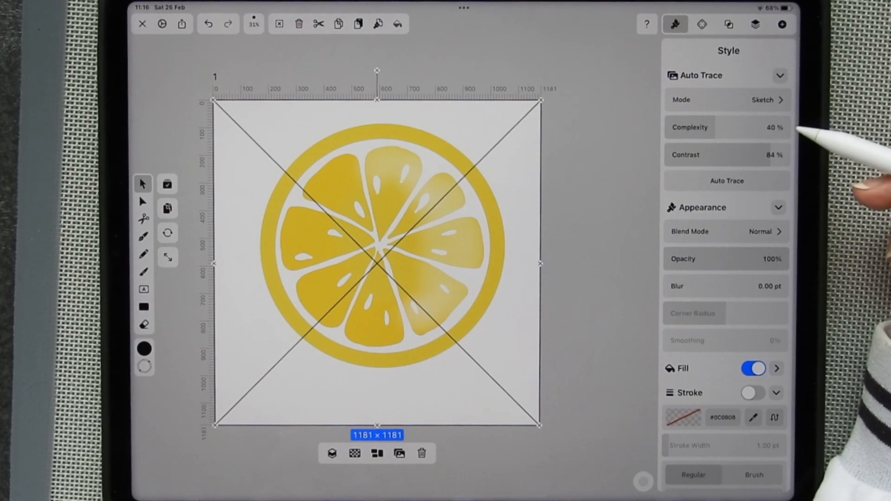
pyautogui.click(774, 155)
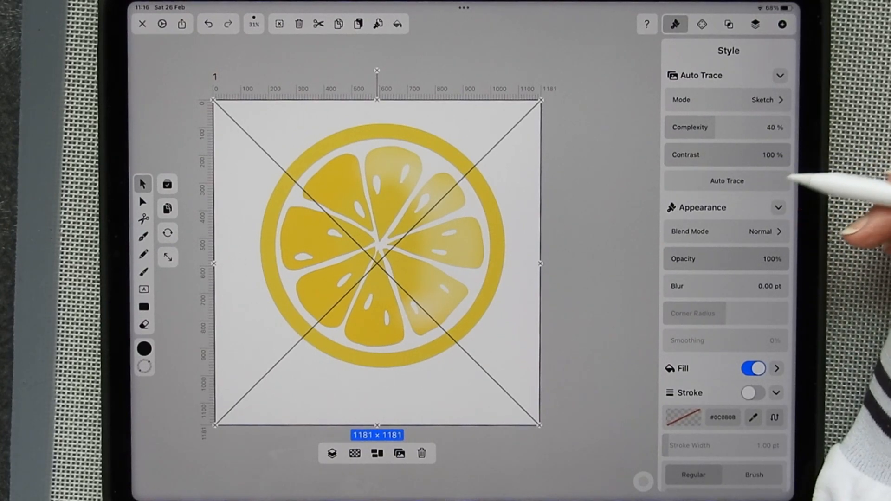
pyautogui.click(727, 181)
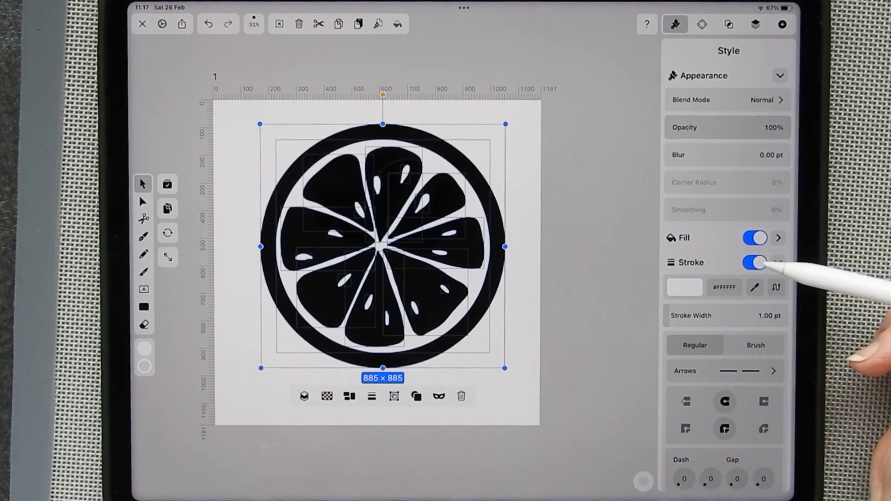
# Step: Give the traced lemon a red #D71E1E stroke and remove its fill
pyautogui.click(684, 287)
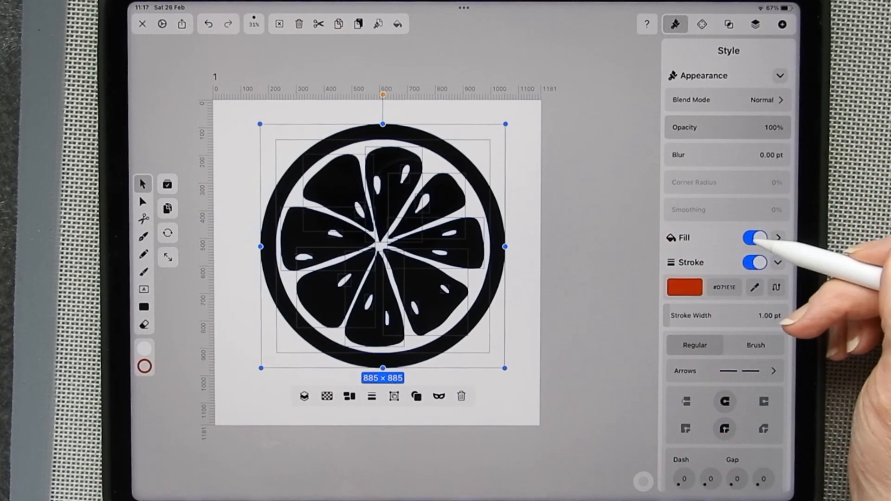
pyautogui.click(755, 237)
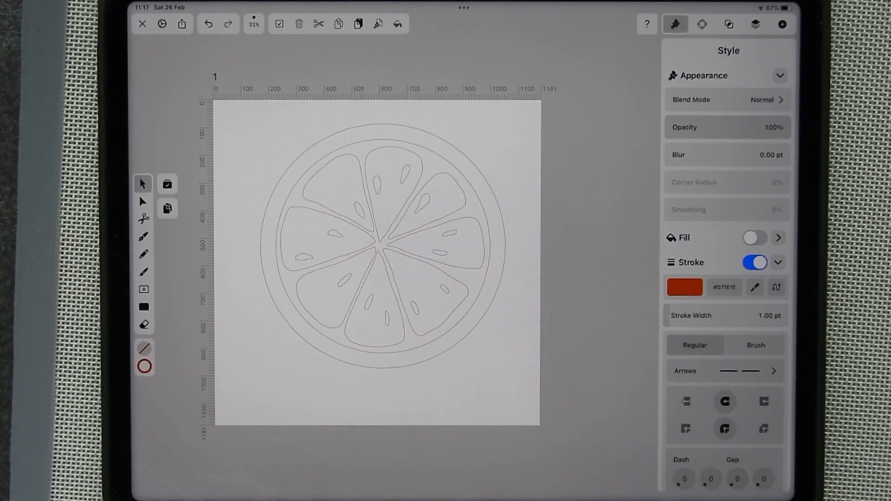
pyautogui.moveTo(523, 399)
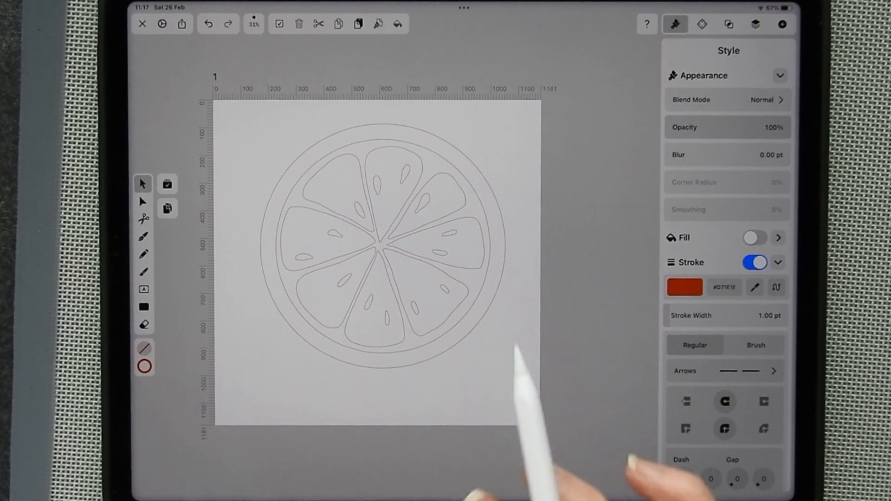
pyautogui.moveTo(370, 369)
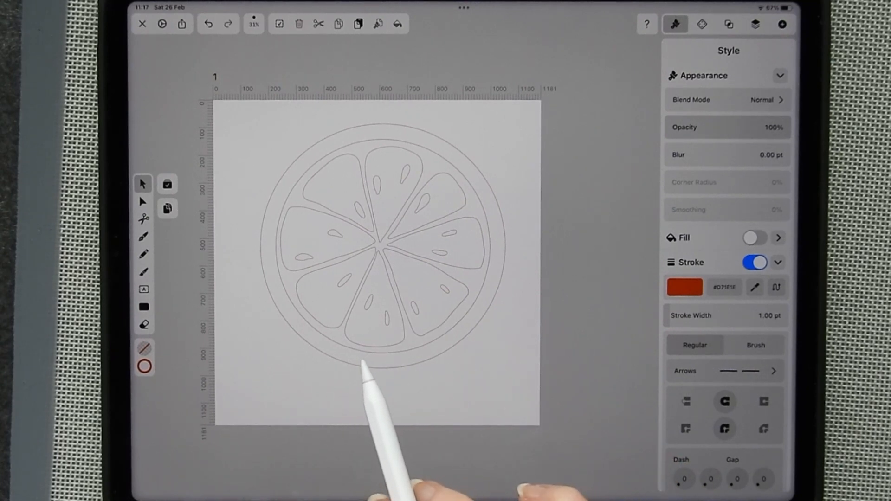
pyautogui.moveTo(398, 386)
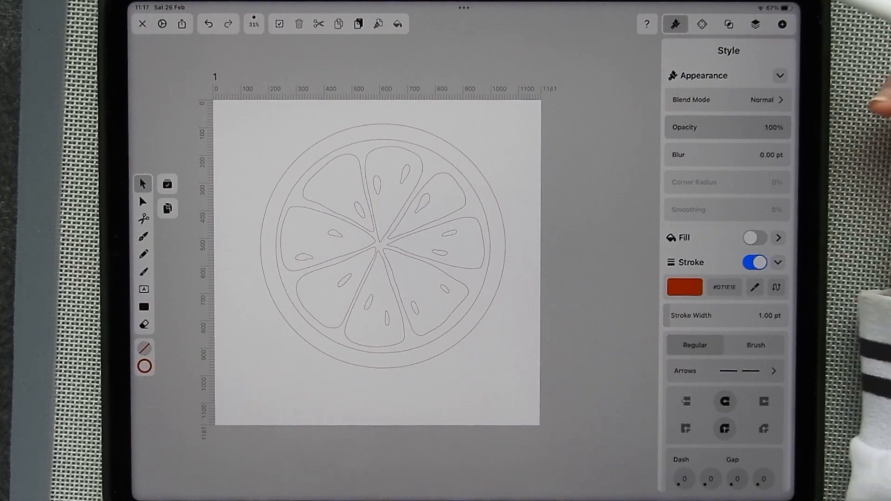
# Step: Show the Layers panel listing Layer 1 copy above Layer 1
pyautogui.click(756, 24)
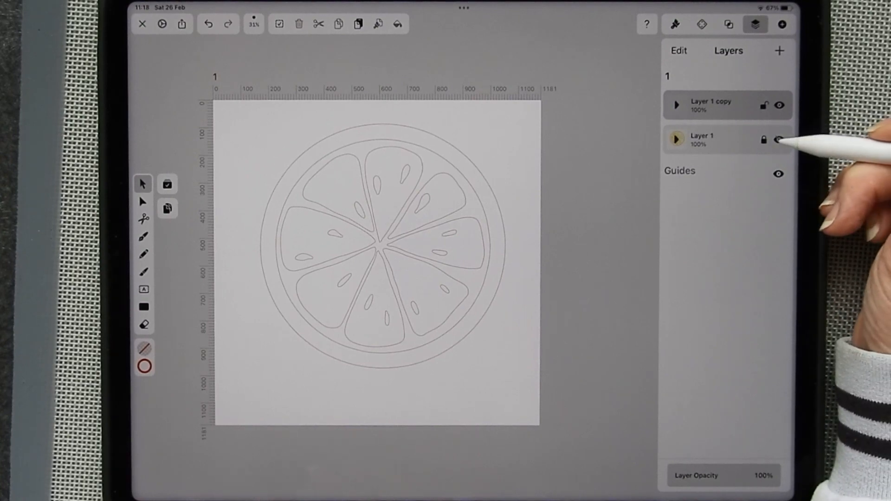
# Step: Hide the original lemon image layer, Layer 1
pyautogui.click(778, 141)
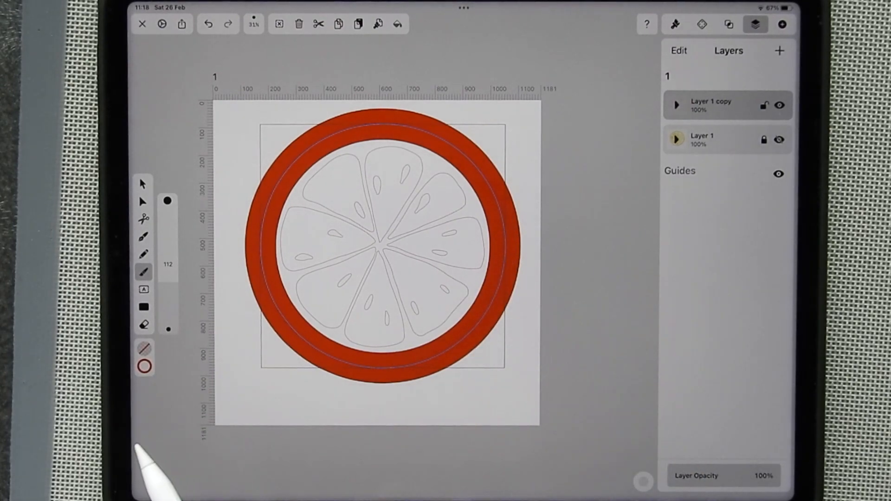
pyautogui.moveTo(517, 233)
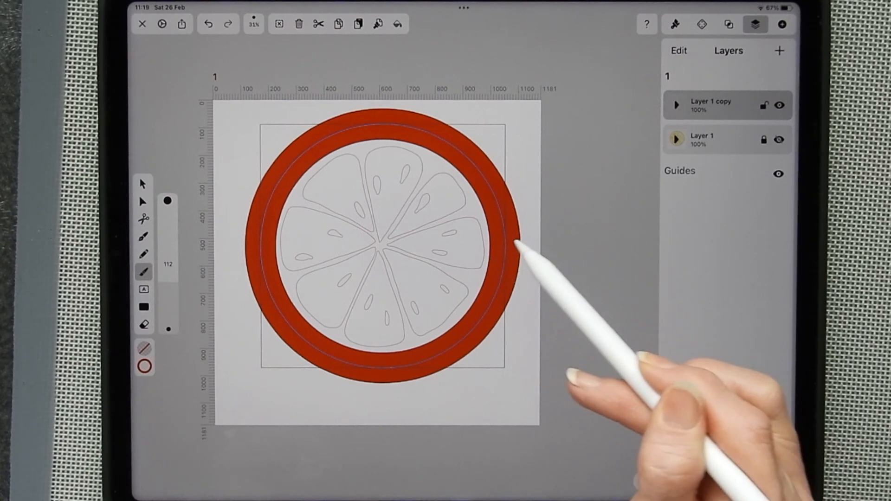
pyautogui.moveTo(509, 253)
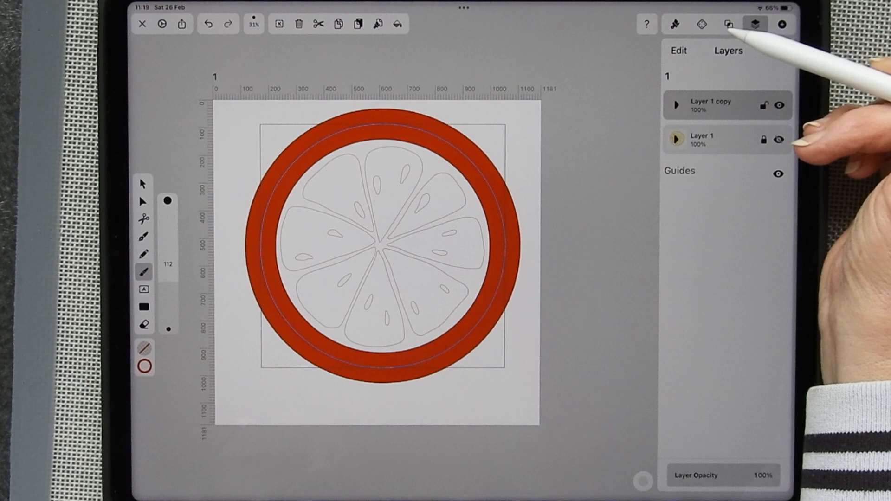
# Step: Outline the thick red ring via Path, then remove its fill to leave two thin concentric circles
pyautogui.click(729, 24)
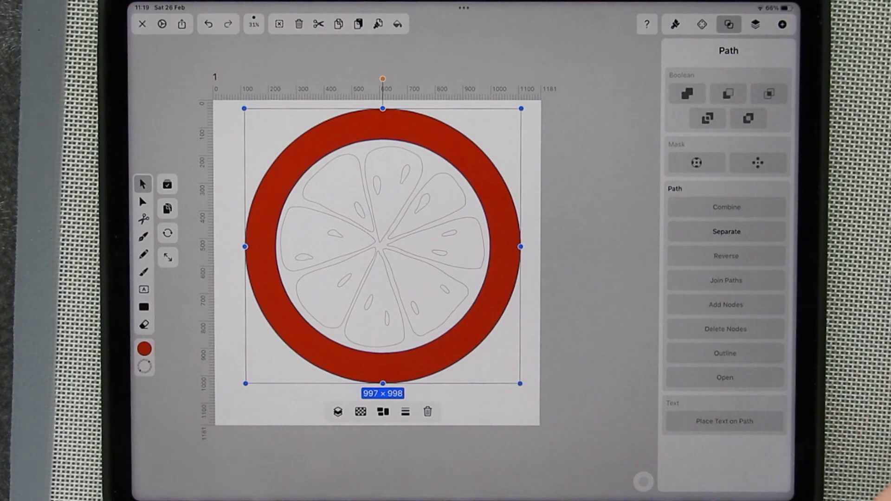
pyautogui.click(675, 25)
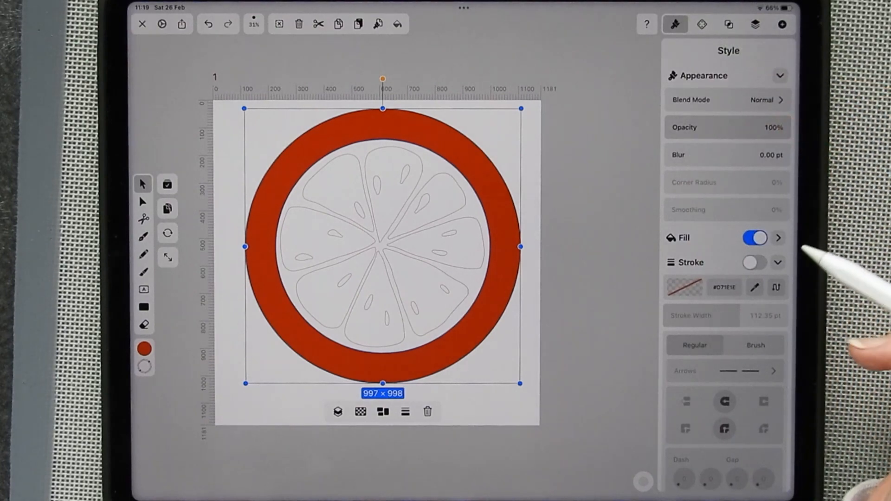
pyautogui.click(756, 238)
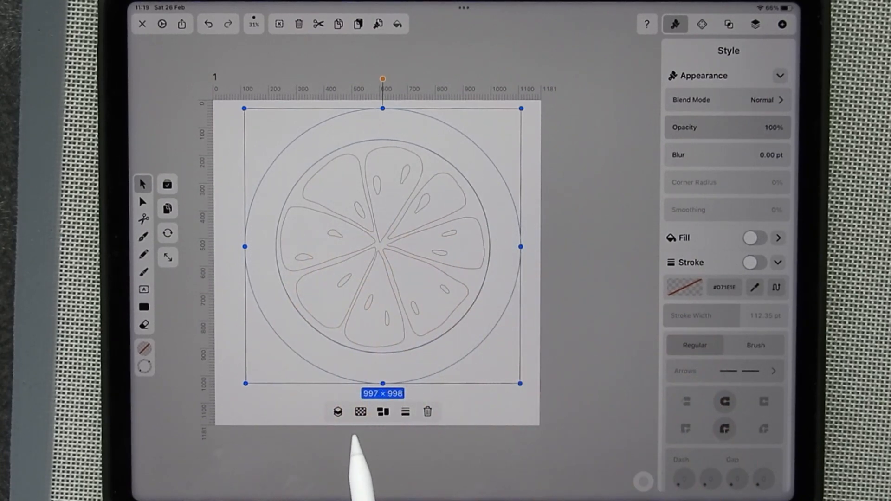
pyautogui.moveTo(498, 341)
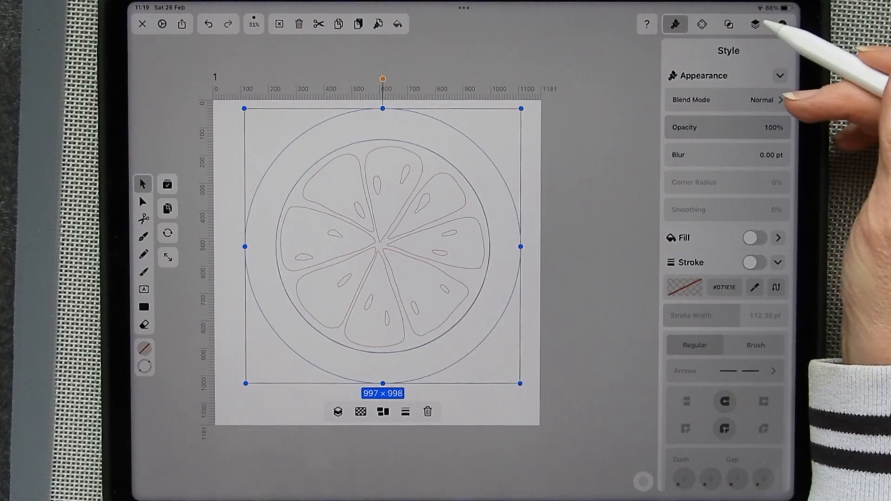
# Step: Make Layer 1 visible again so the lemon photo shows beneath the outlines
pyautogui.click(756, 24)
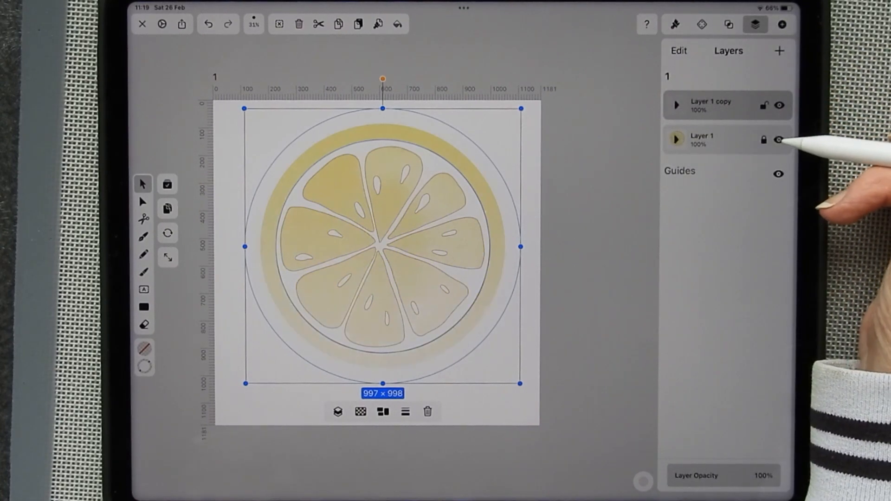
pyautogui.click(779, 139)
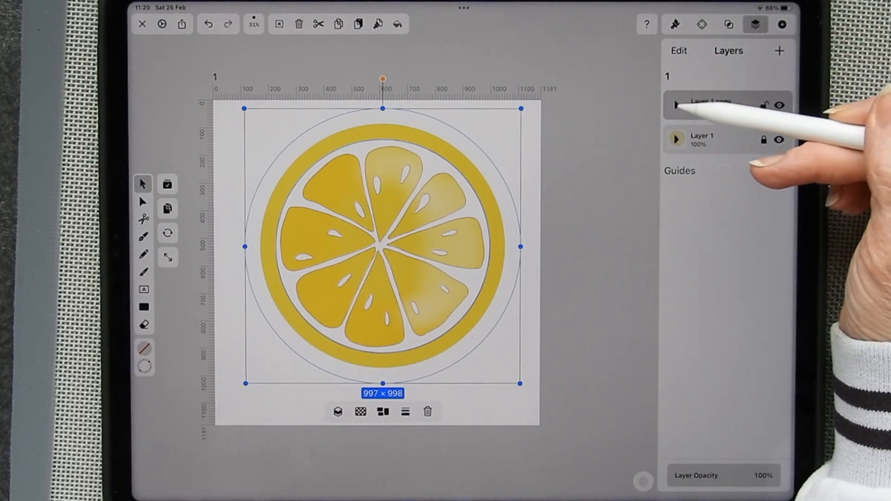
# Step: Expand Layer 1 copy and select its bottom Curve
pyautogui.click(677, 105)
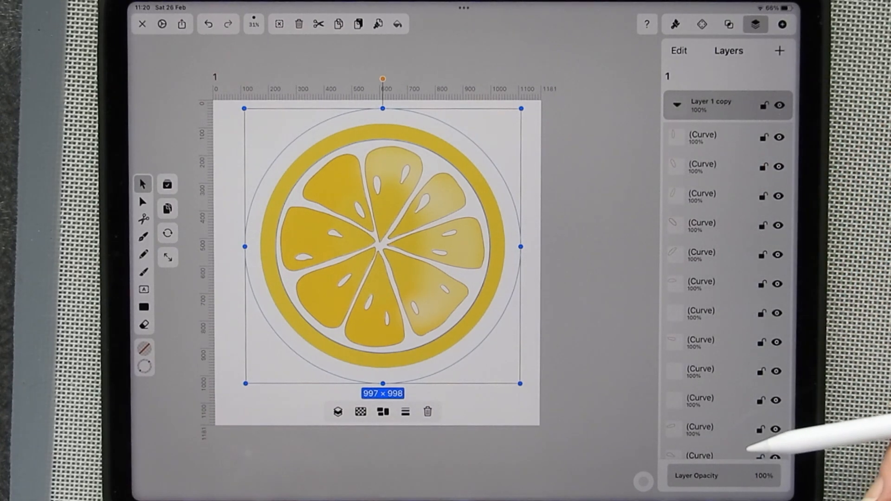
pyautogui.scroll(-3)
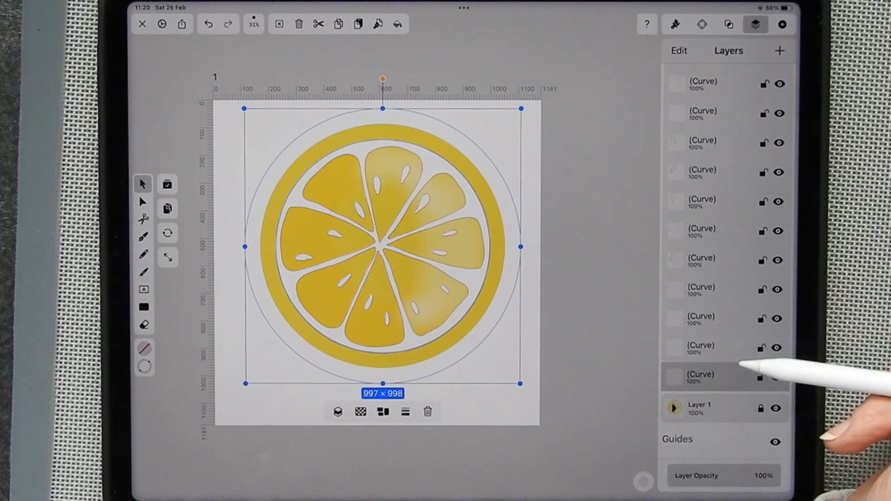
pyautogui.click(701, 376)
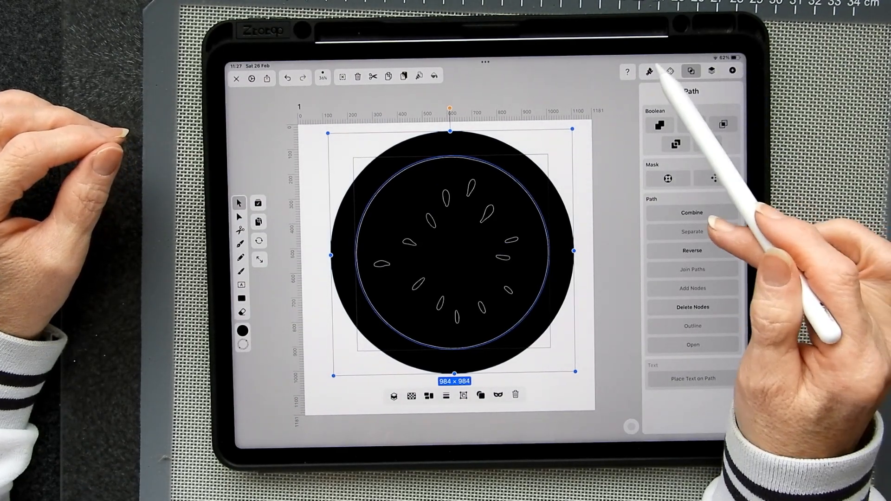
# Step: Turn off the solid black fill of the traced shapes and deselect to view the thin outlines
pyautogui.click(649, 71)
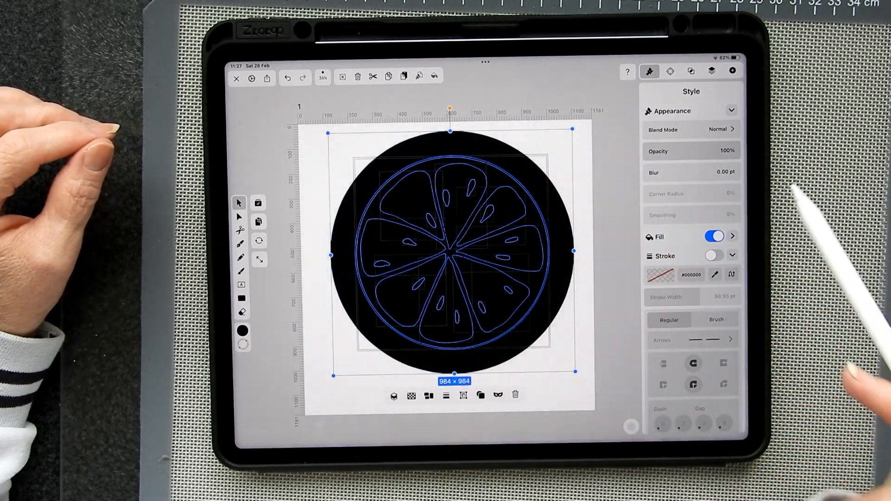
pyautogui.click(714, 236)
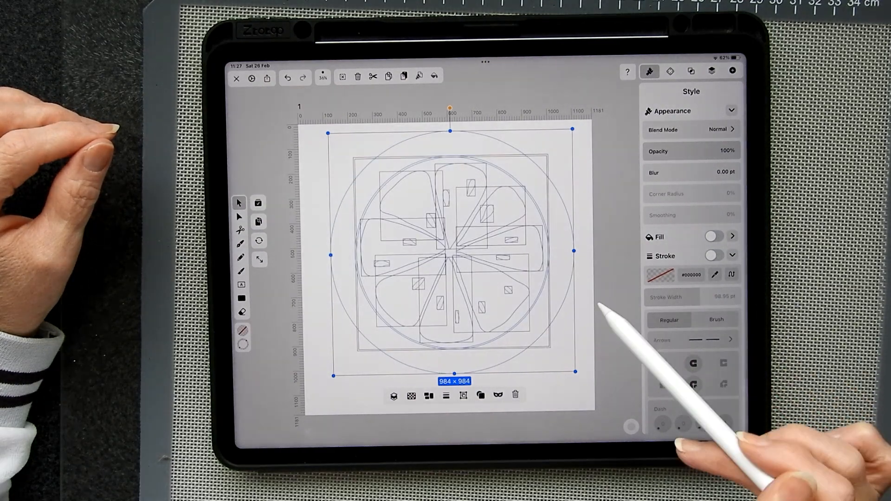
pyautogui.click(714, 256)
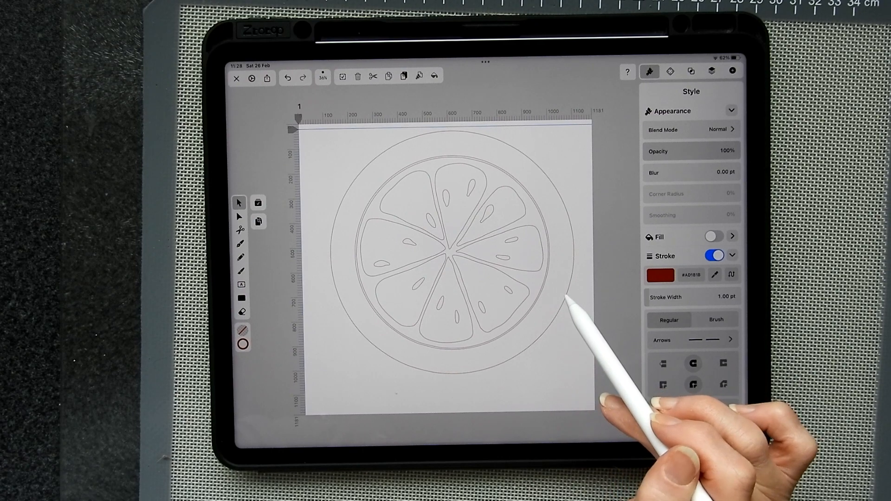
pyautogui.moveTo(541, 284)
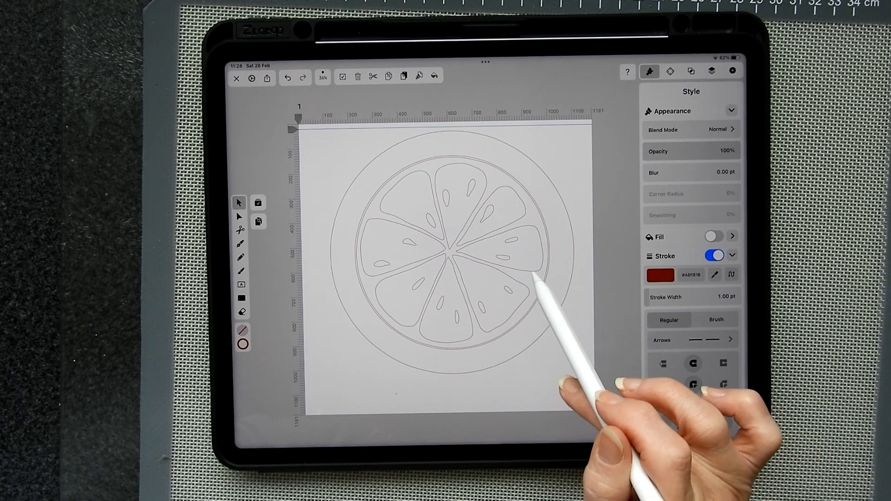
pyautogui.moveTo(546, 296)
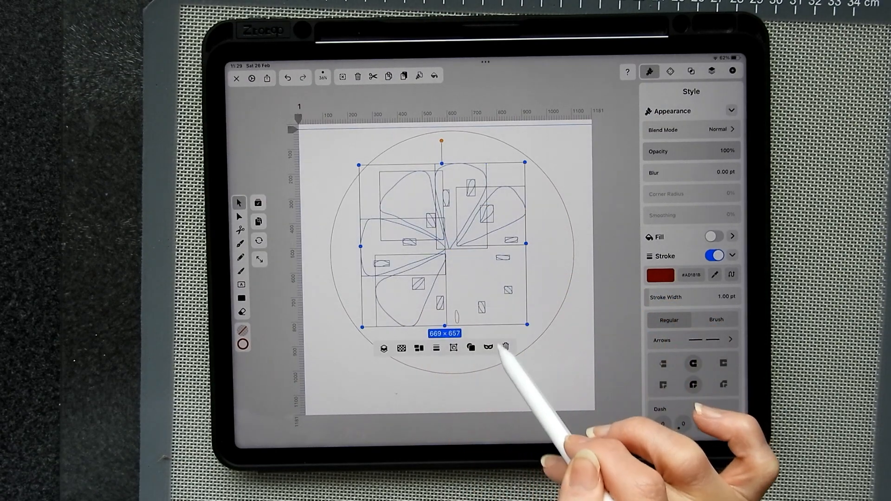
# Step: Remove the inner segment and seed outlines, leaving only the outer circle
pyautogui.click(488, 347)
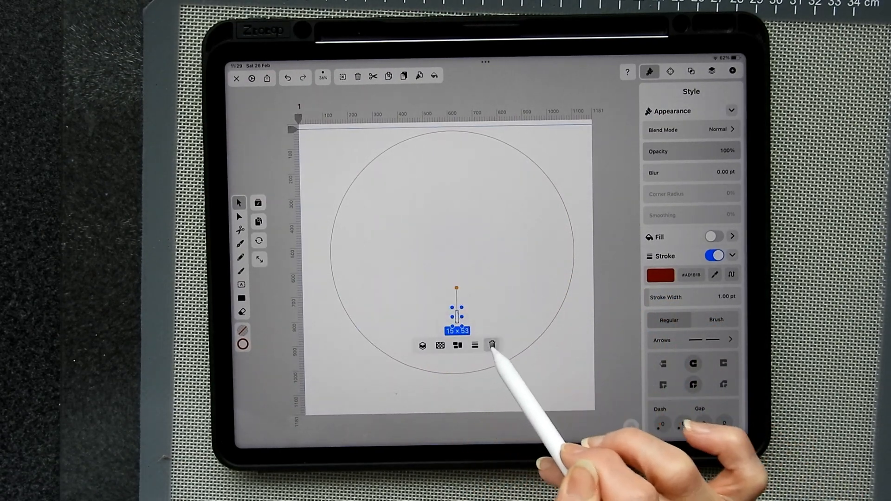
pyautogui.click(492, 346)
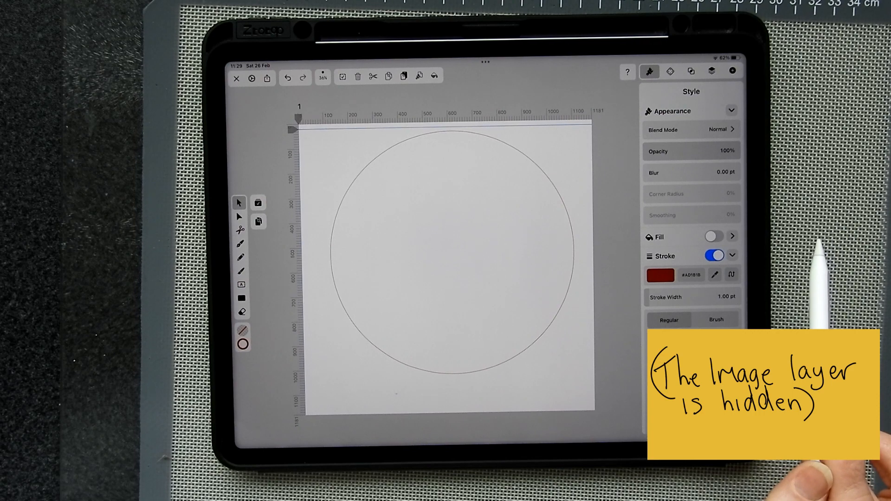